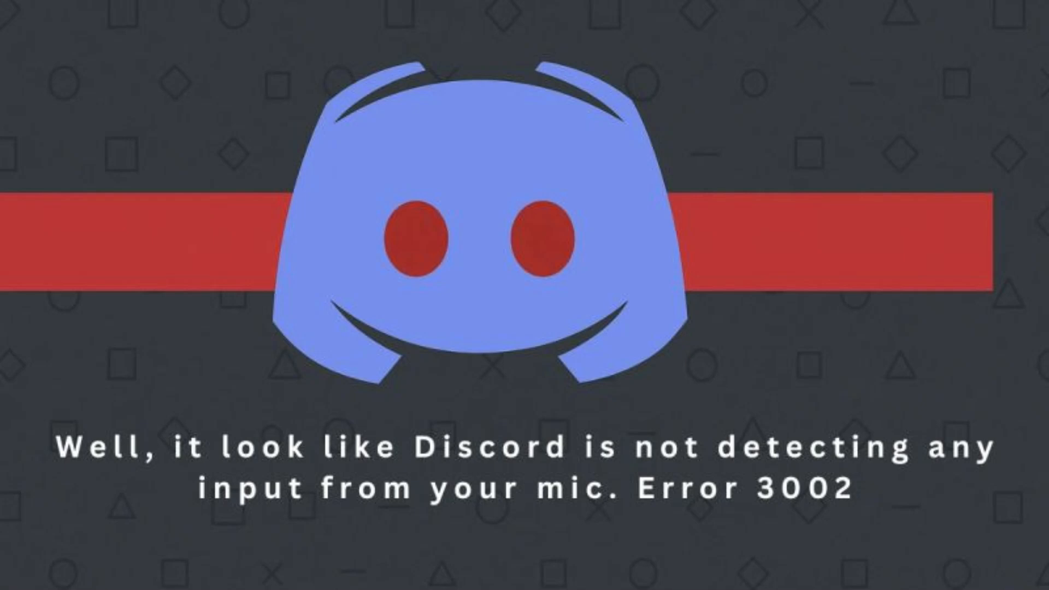
Open the Windows search panel from the taskbar
click(420, 573)
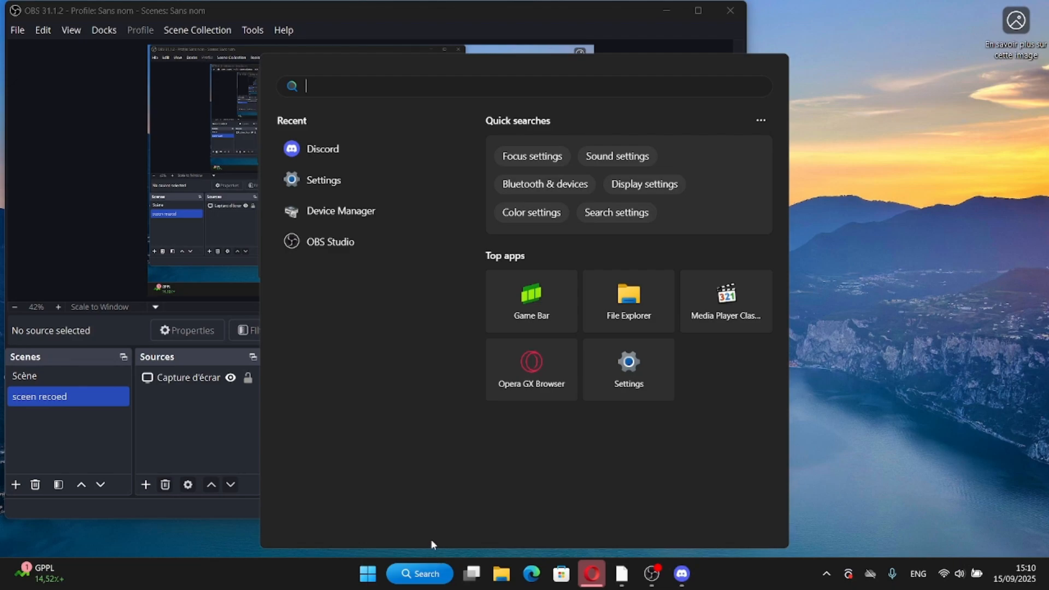
Search for 'settings' and launch the Settings app from the results
text(settings)
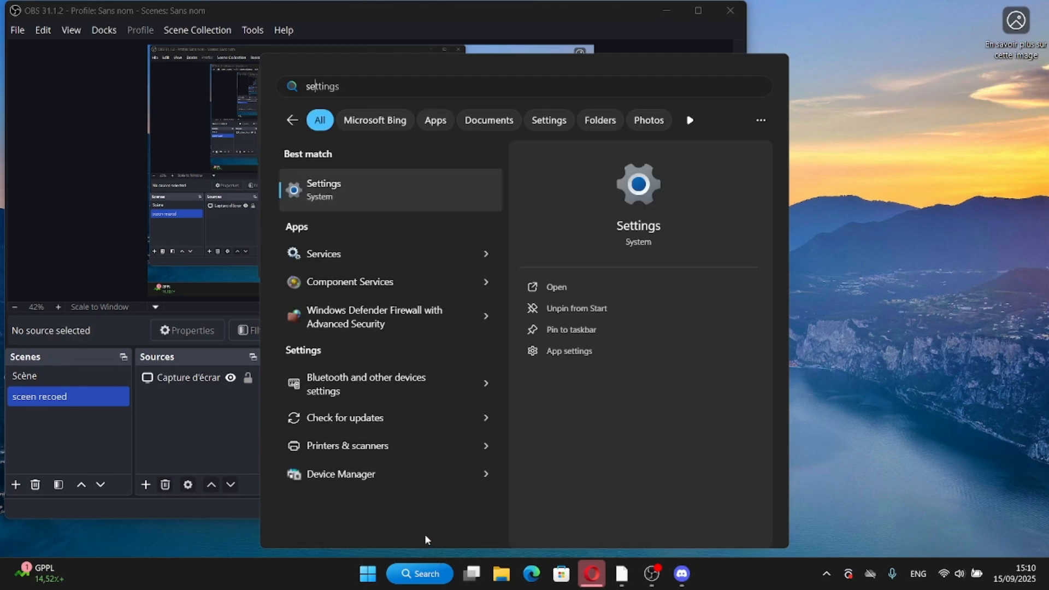
click(323, 189)
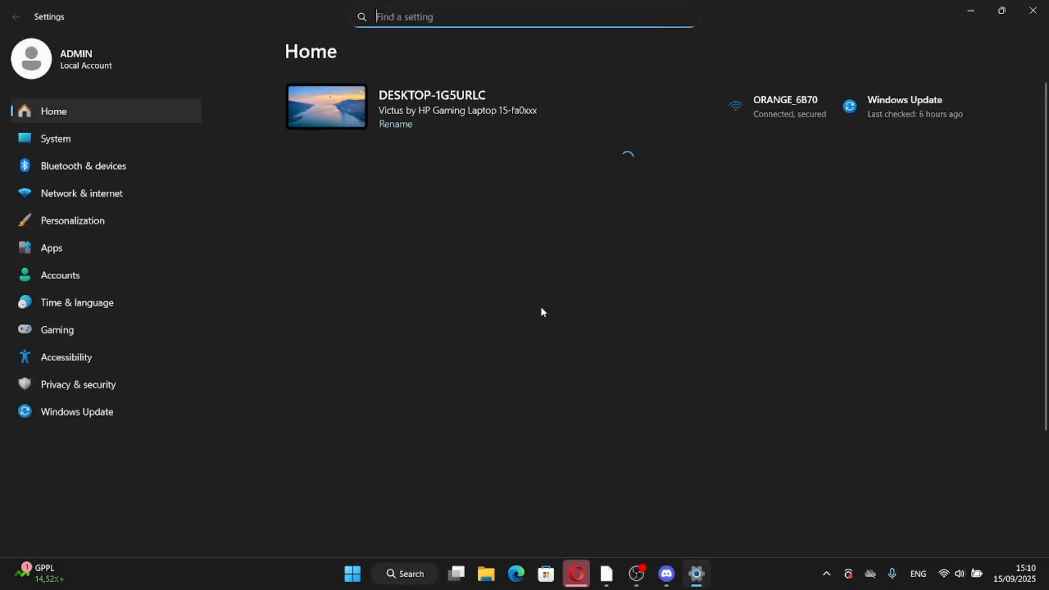
mouse_move(122, 308)
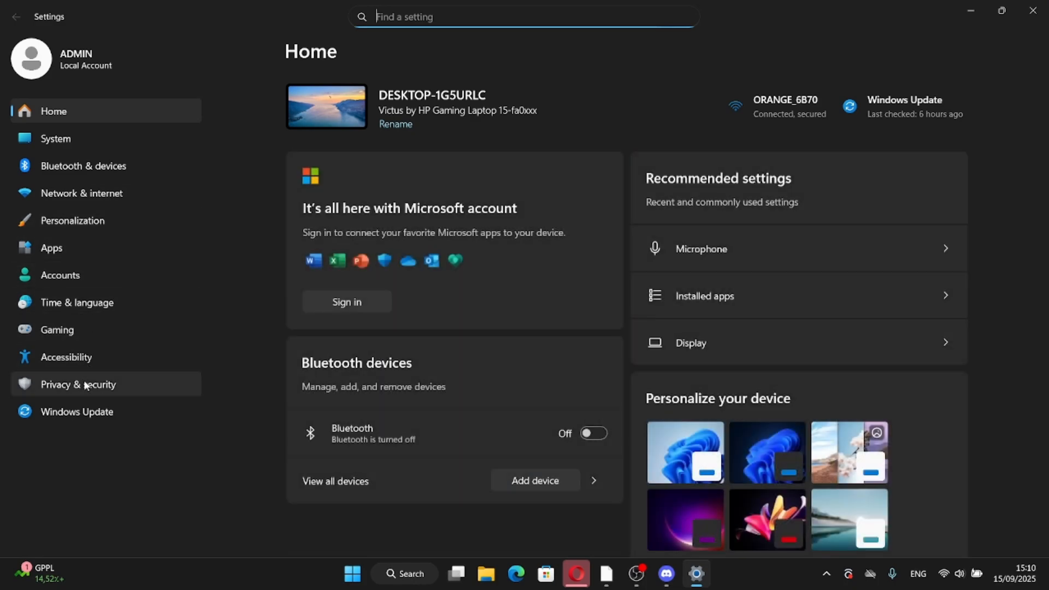
Under Privacy & security, confirm microphone access is on for apps, desktop apps and Discord
click(78, 384)
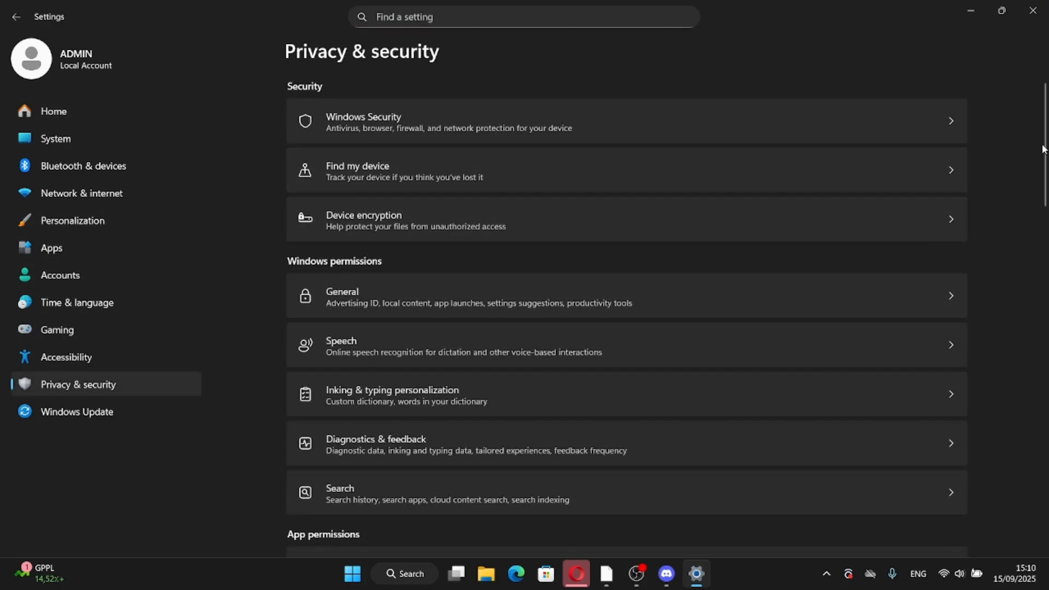
scroll(down, 3)
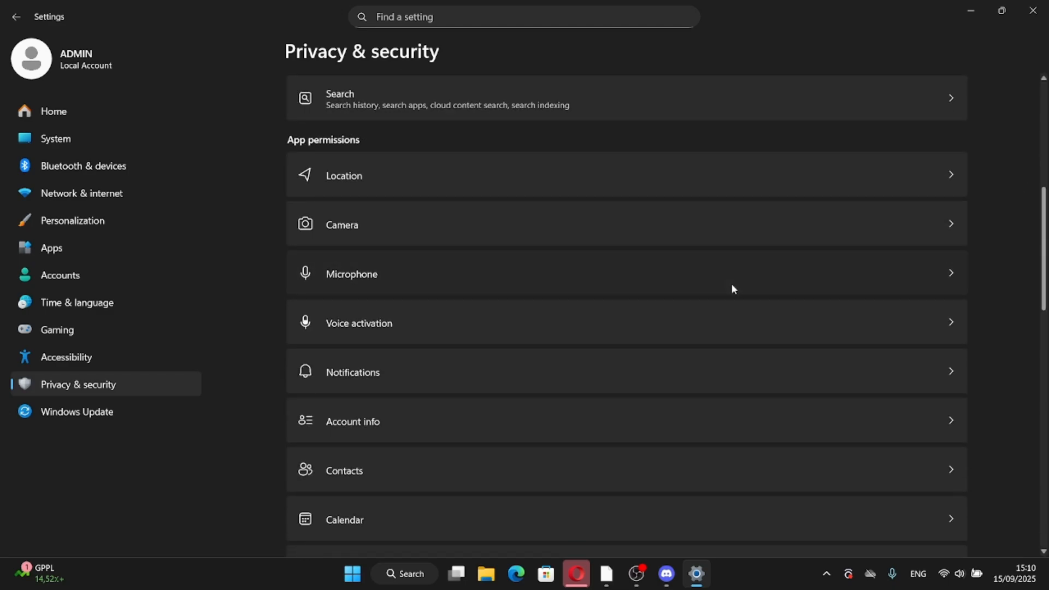
click(351, 274)
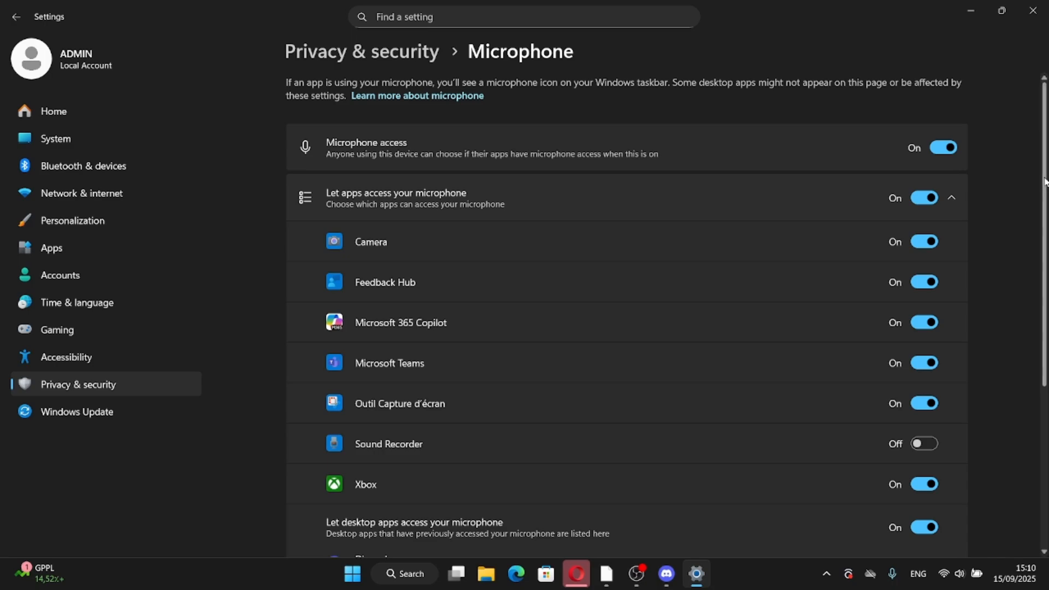
scroll(down, 3)
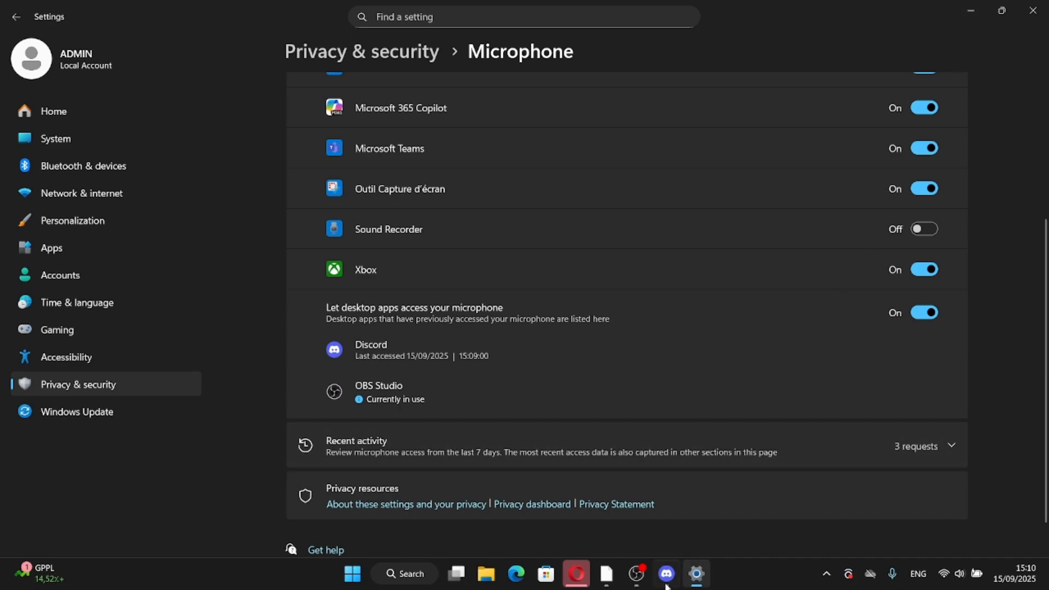
click(665, 573)
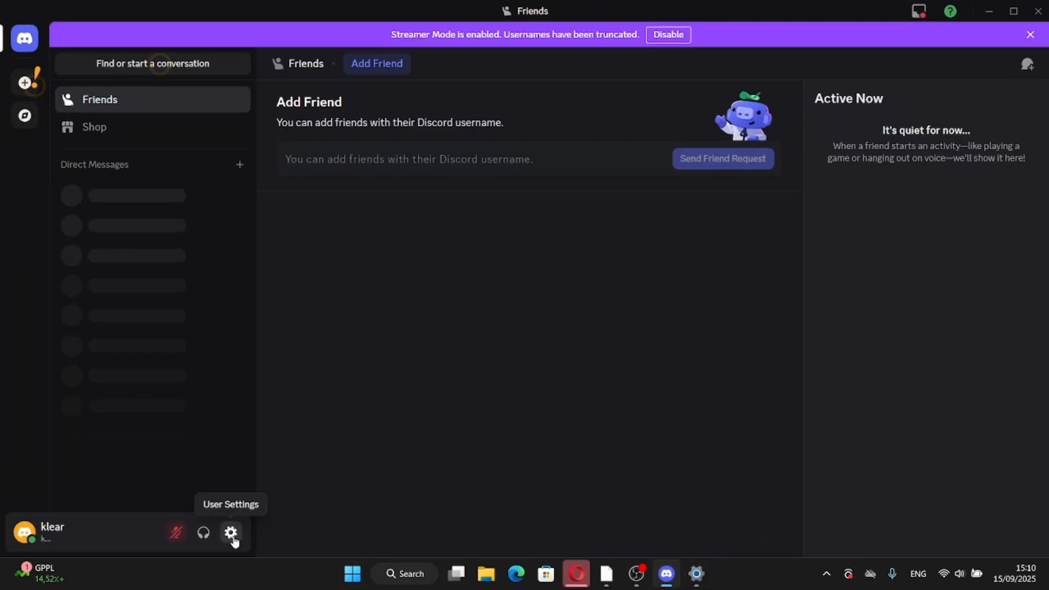
Open Discord's Voice & Video settings to view the voice input and output options
click(230, 532)
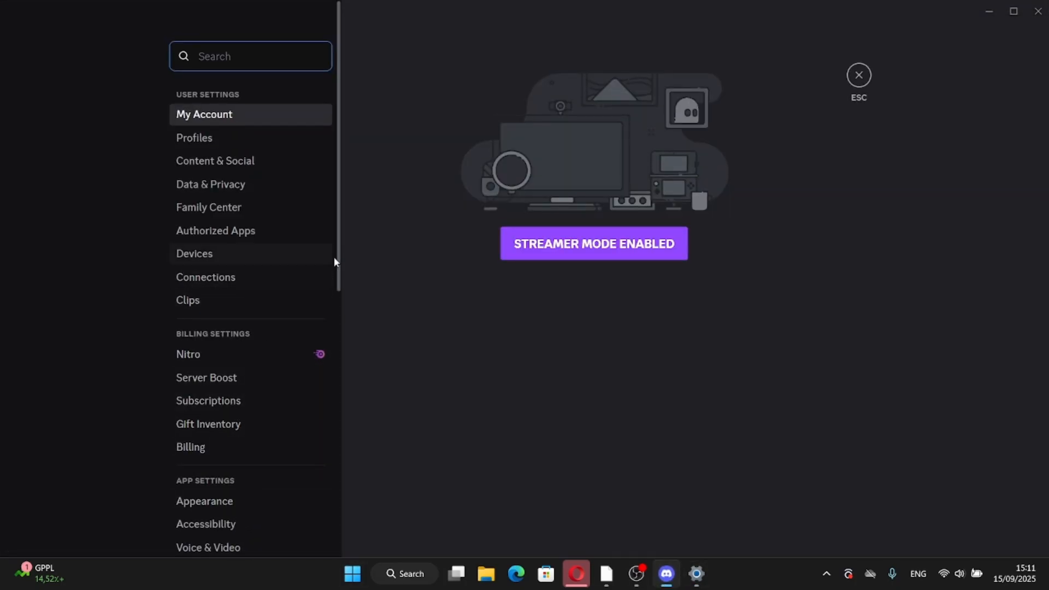
scroll(down, 3)
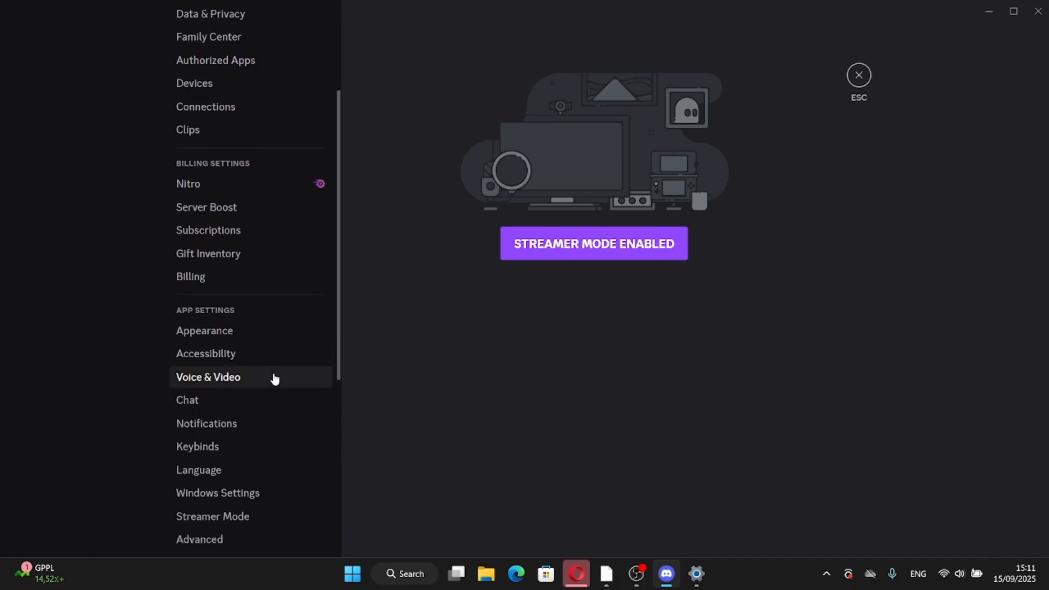
click(209, 376)
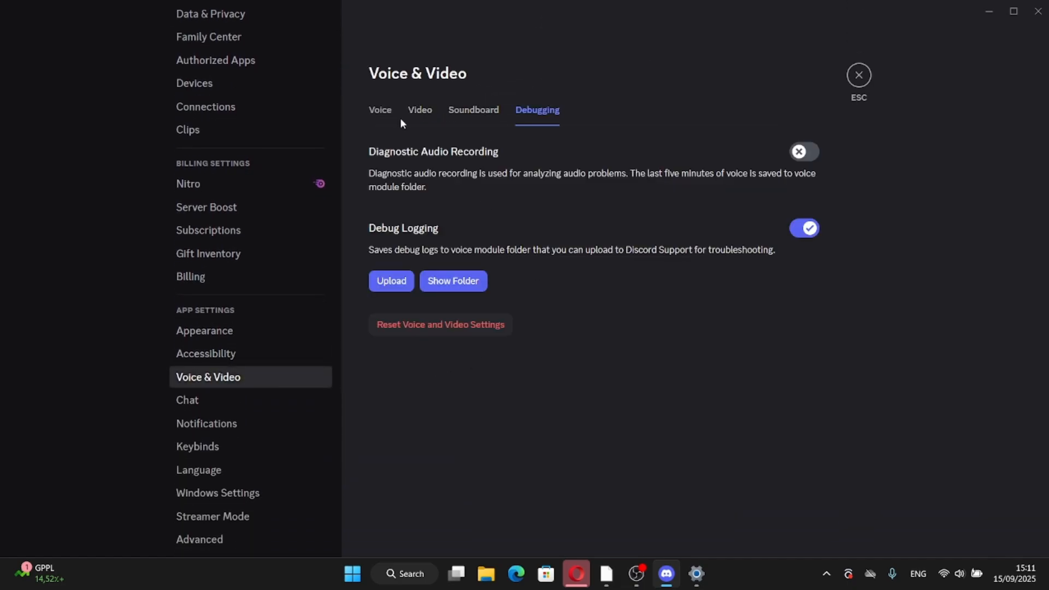
click(379, 110)
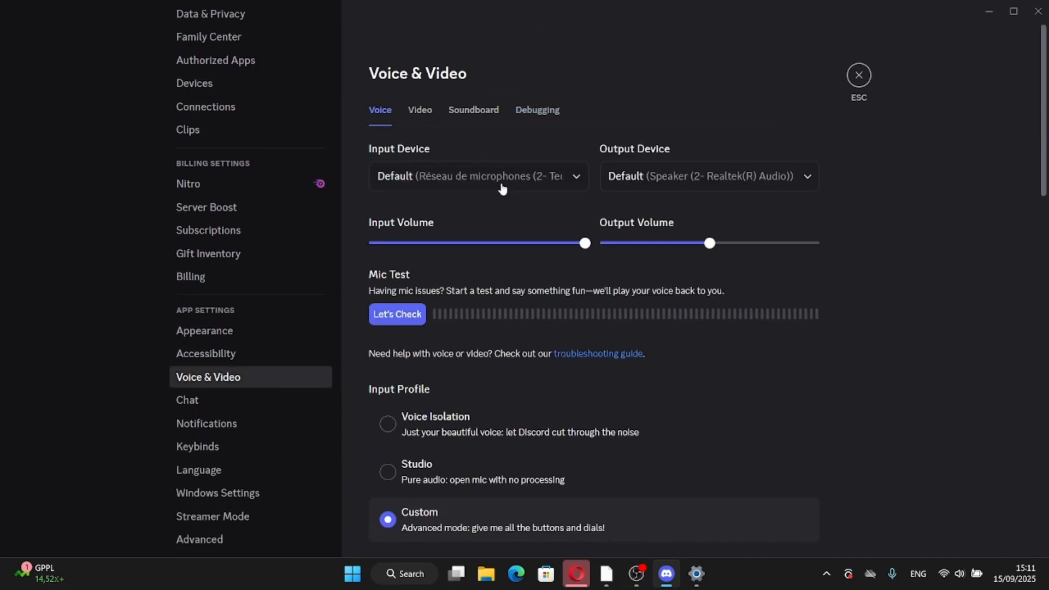
Review the voice options and Debugging section, then reset Voice and Video settings to defaults
click(478, 176)
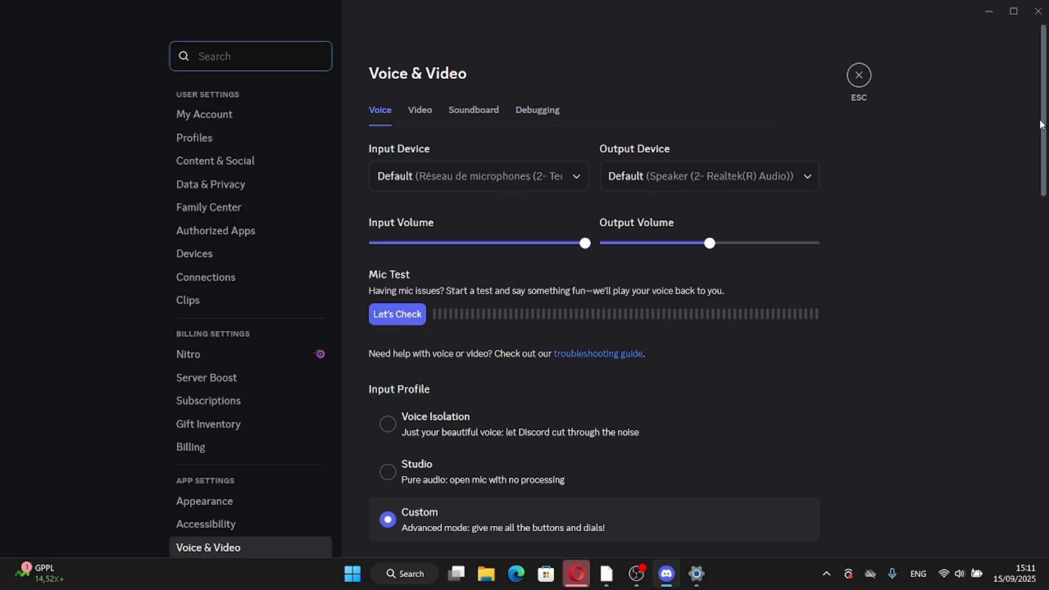
scroll(down, 3)
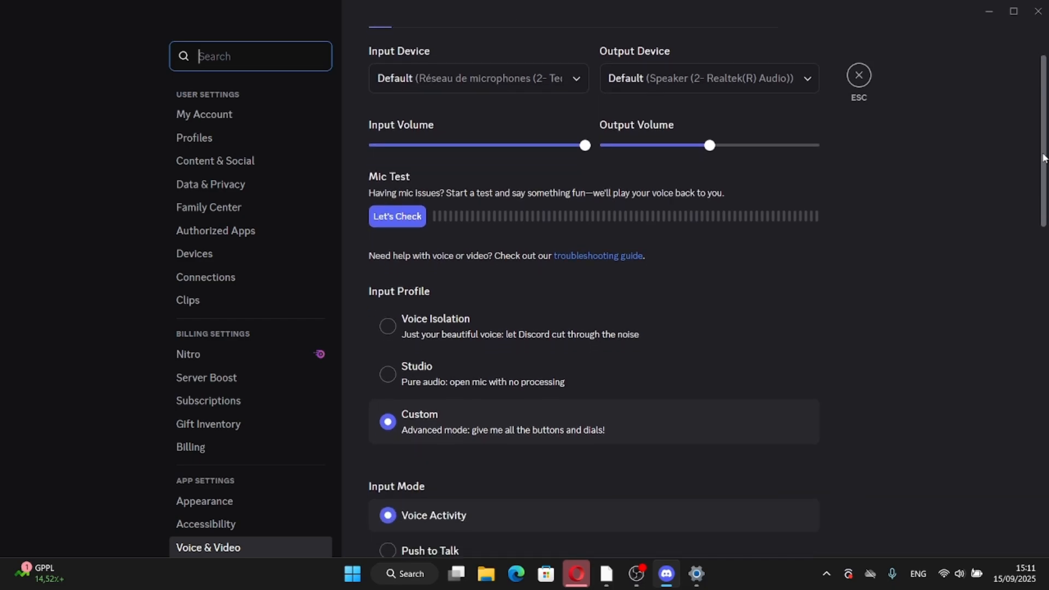
scroll(down, 3)
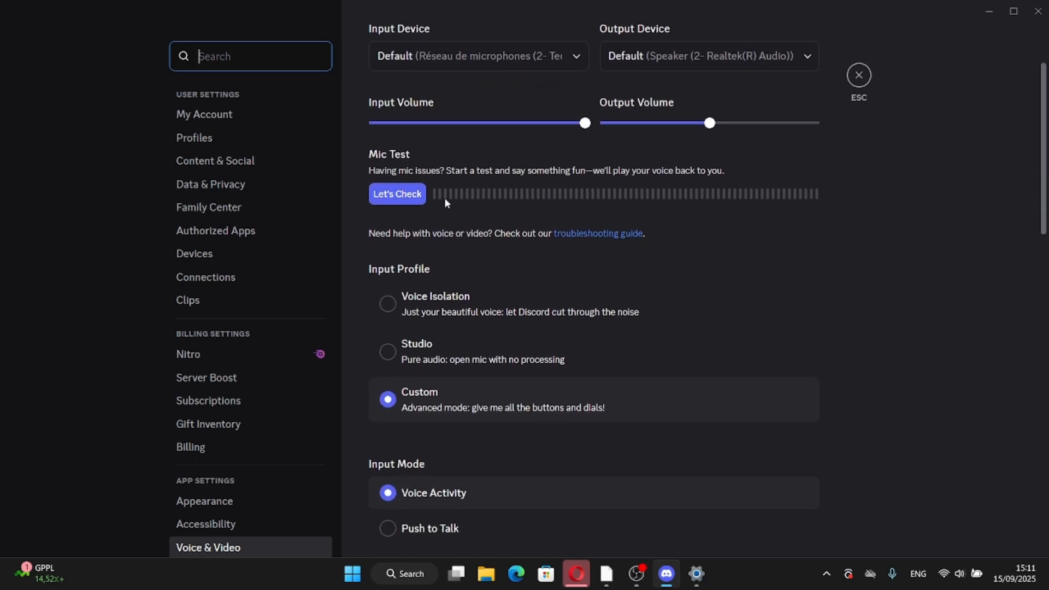
mouse_move(417, 199)
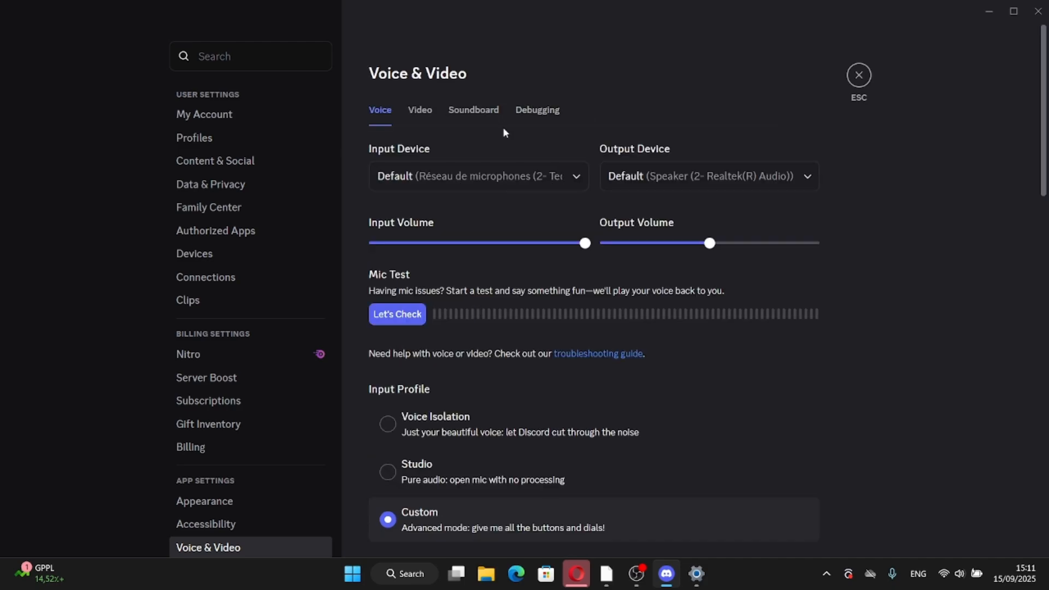
click(537, 110)
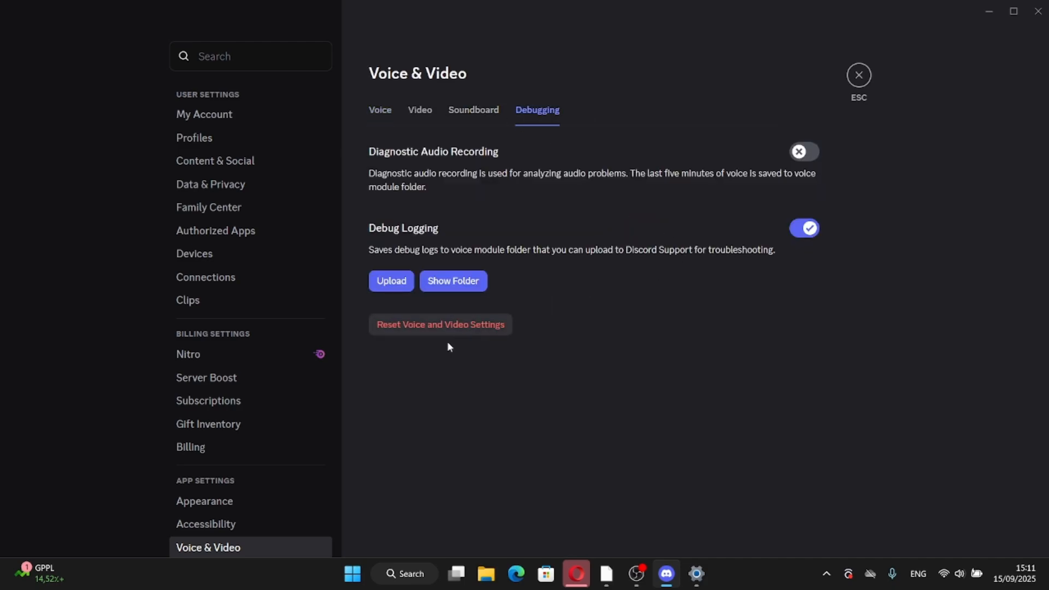
mouse_move(446, 333)
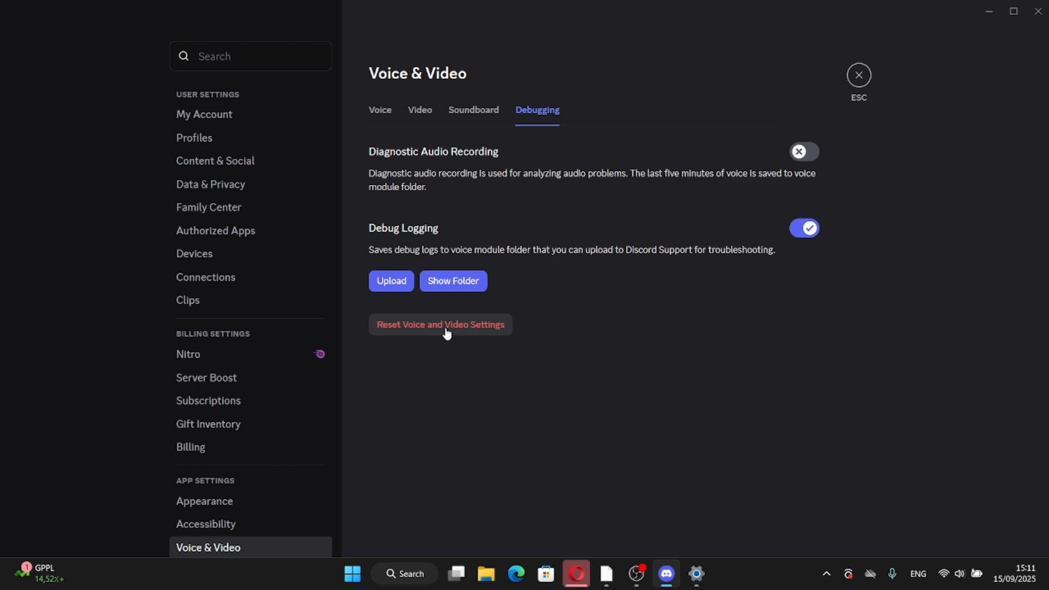
click(417, 573)
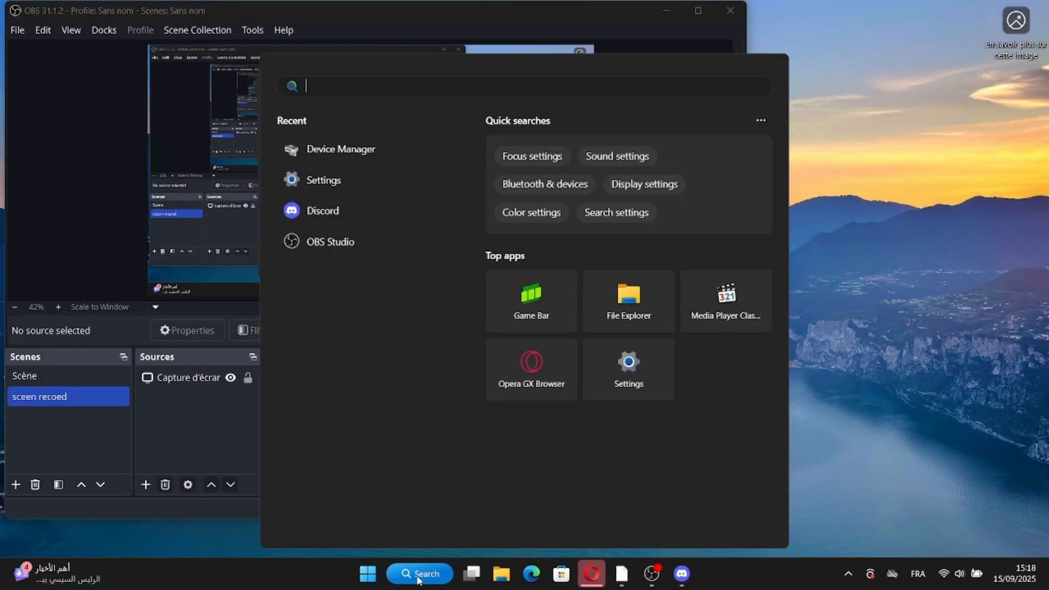
Open Device Manager and scan for hardware changes on Audio inputs and outputs and APOs
text(de)
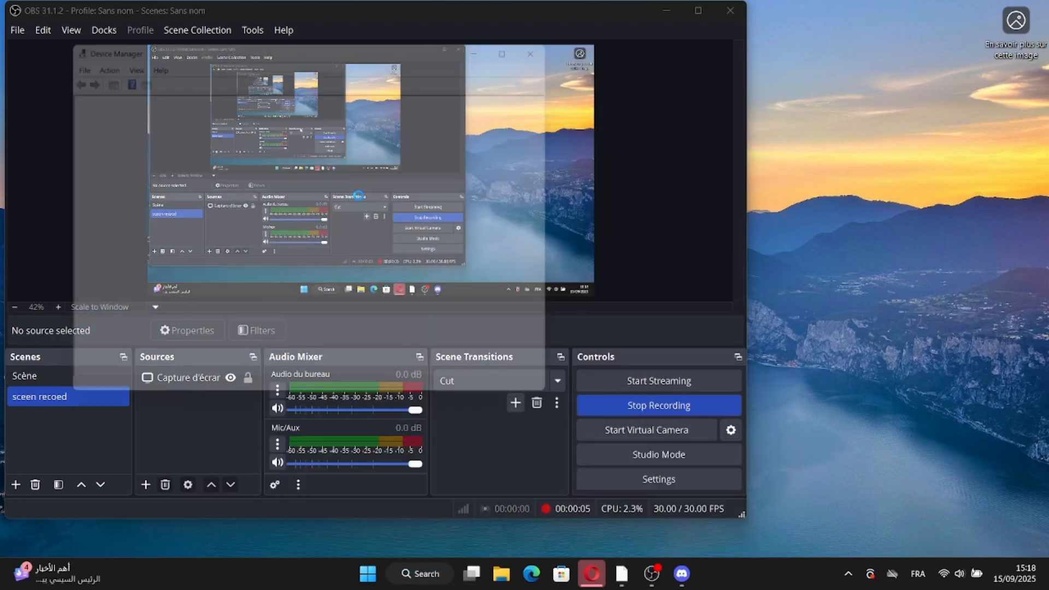
right_click(128, 106)
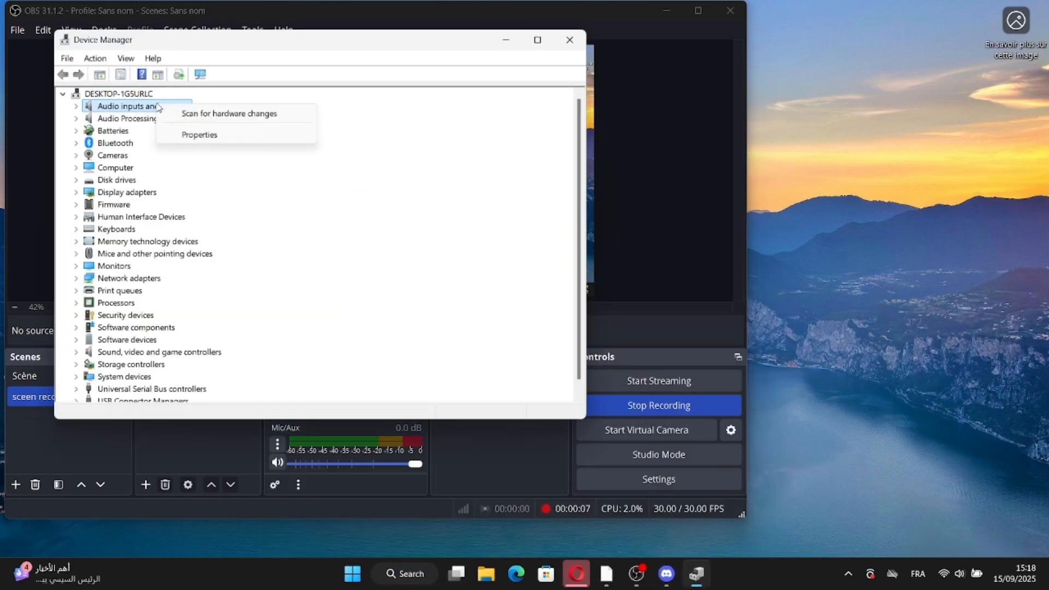
click(229, 113)
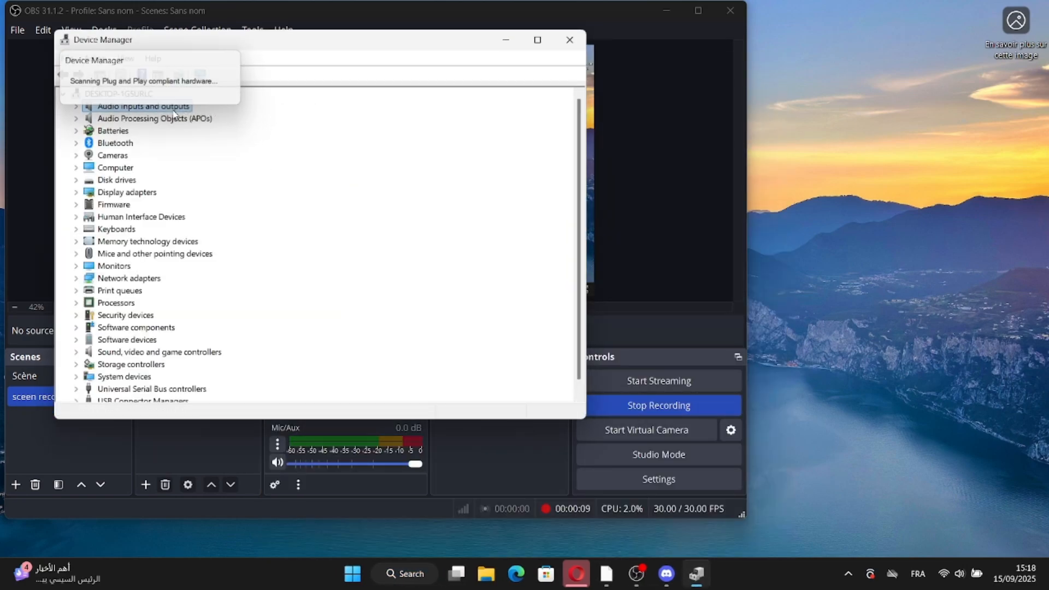
right_click(154, 119)
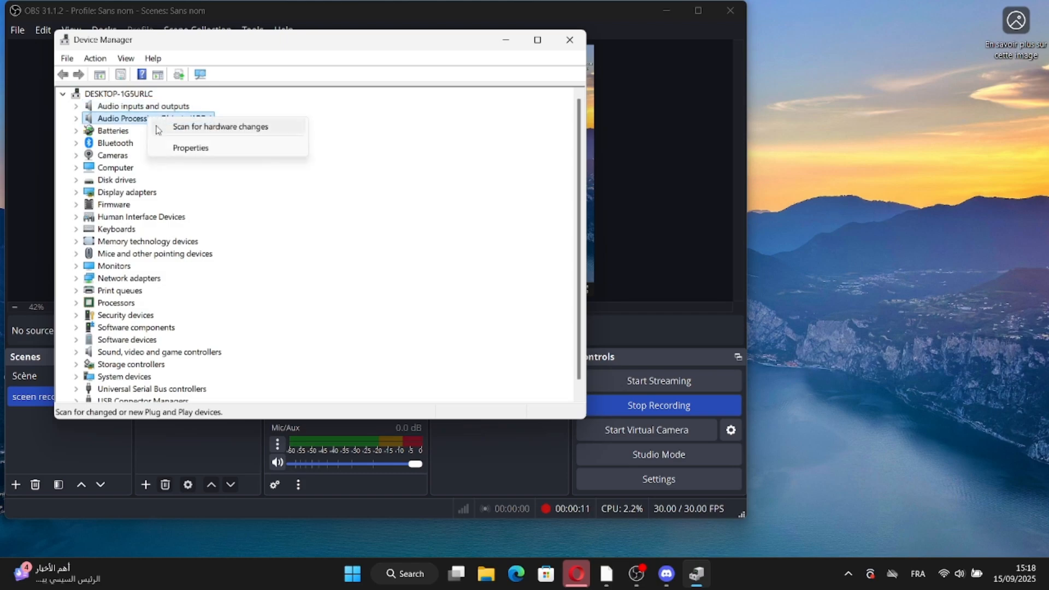
click(920, 328)
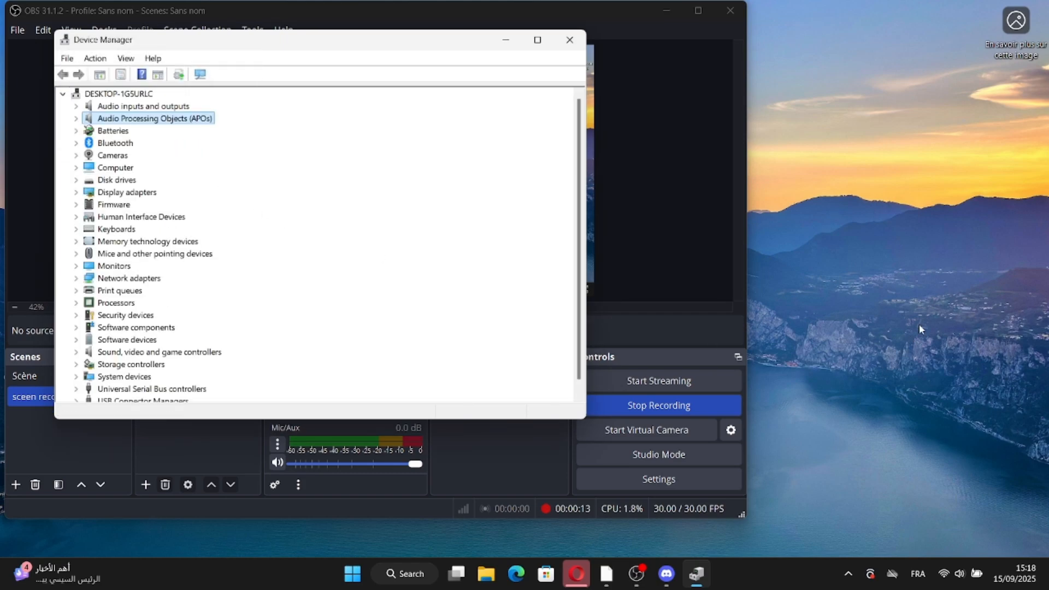